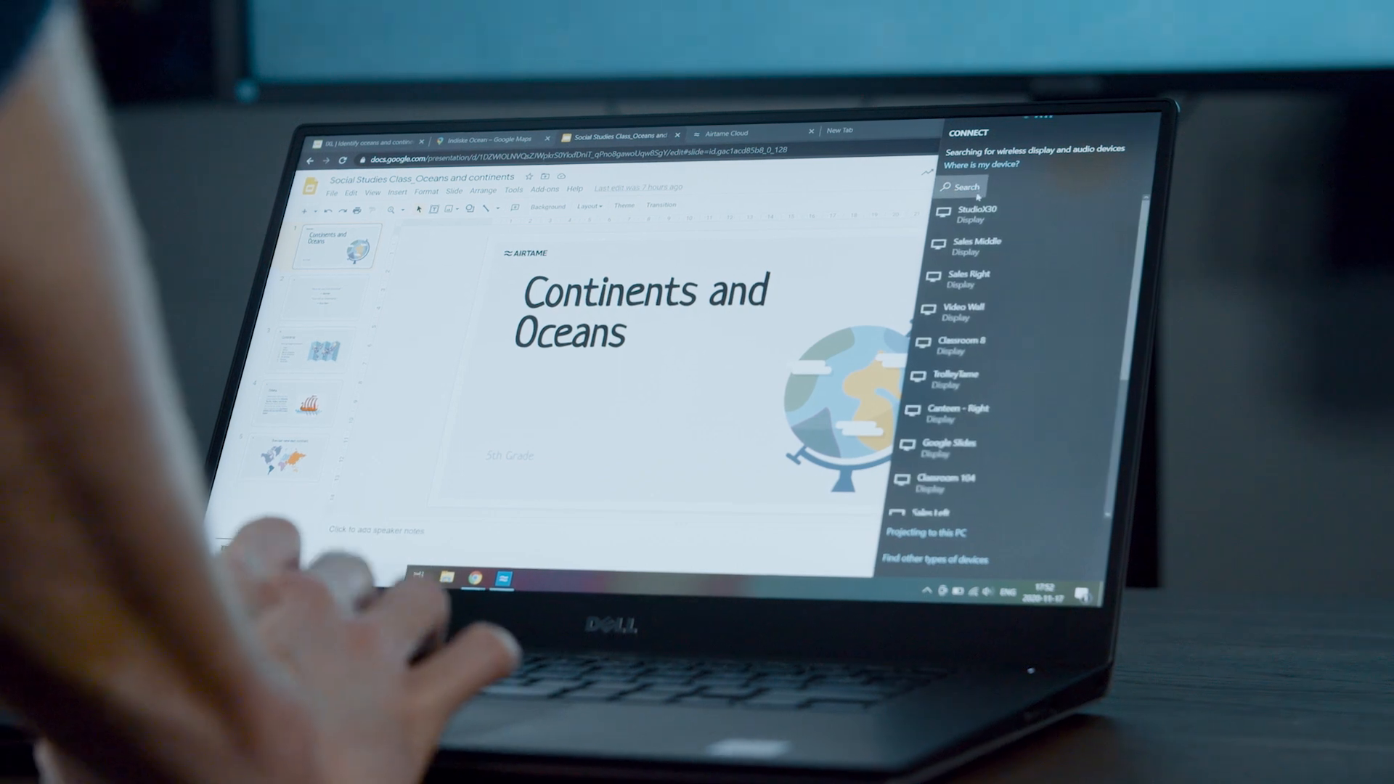
- Filter the Connect list with 'class' and start connecting to Classroom 104
text(class)
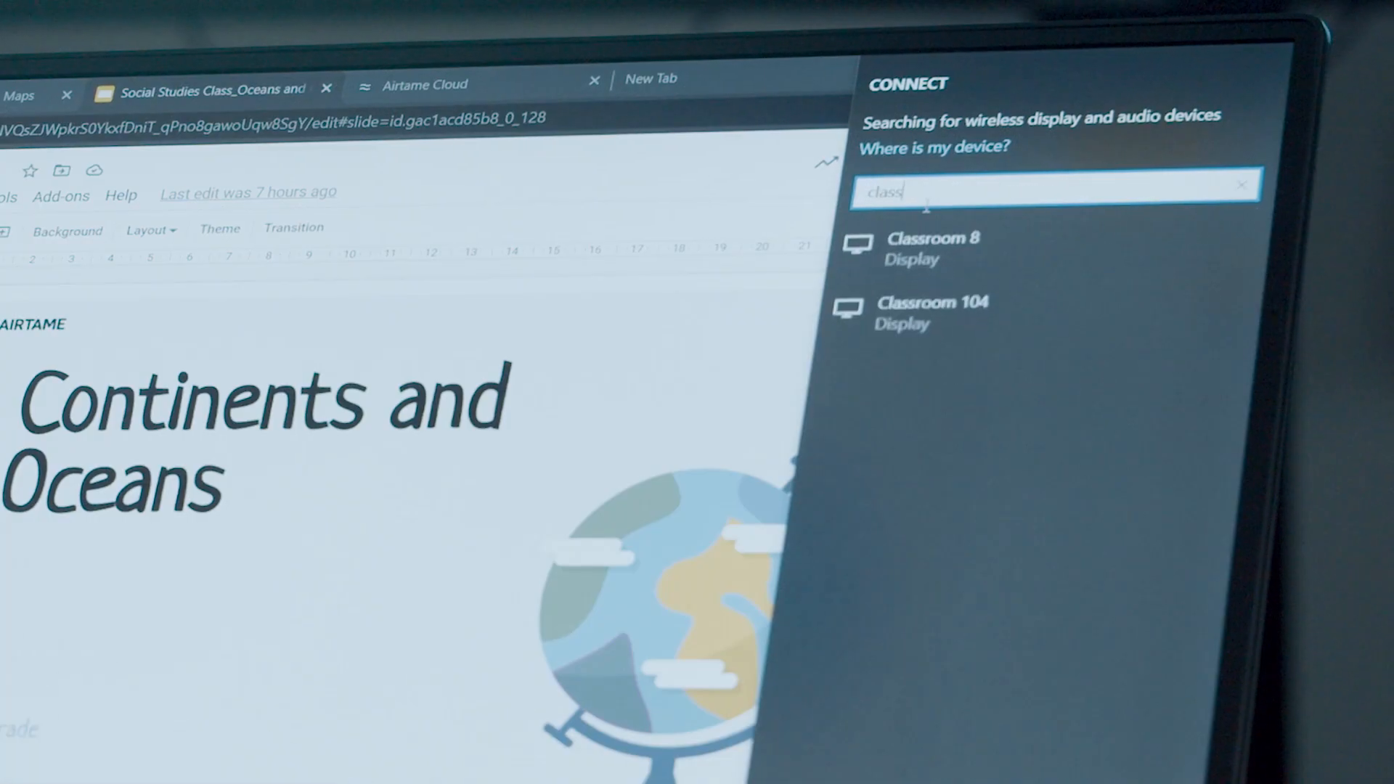
click(925, 294)
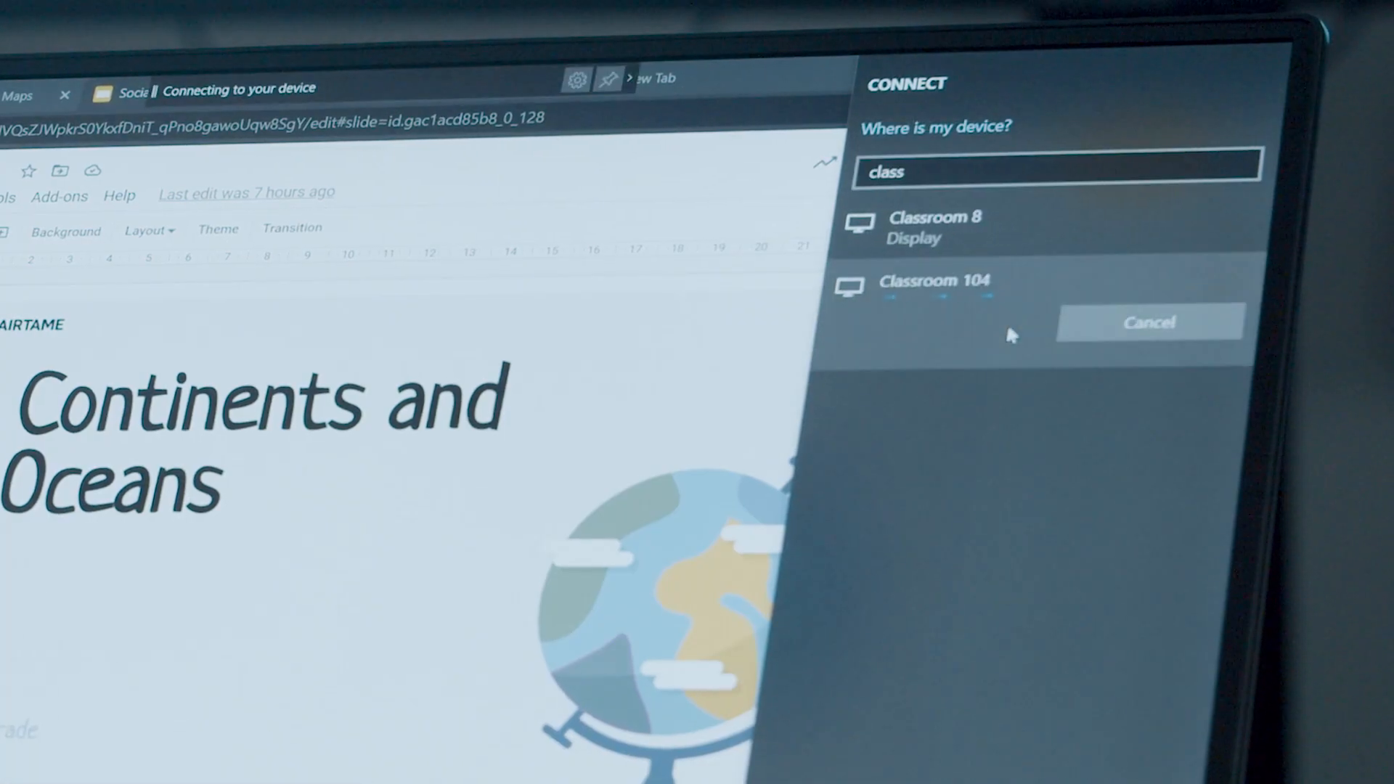